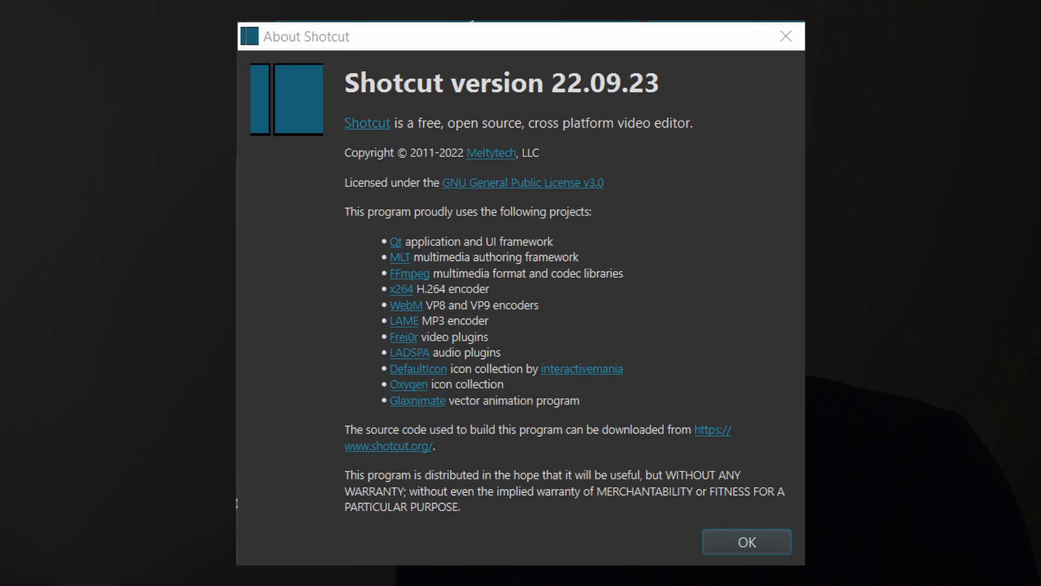
Step: Dismiss the About Shotcut 22.09.23 version information dialog
{"action": "left_click", "coordinate": [746, 541]}
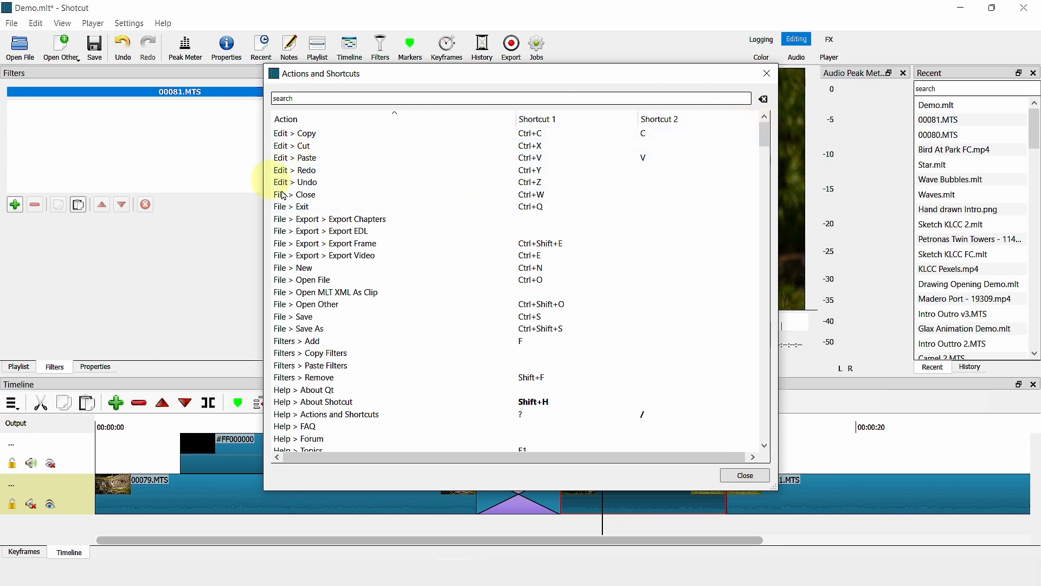
{"action": "type", "text": "sa"}
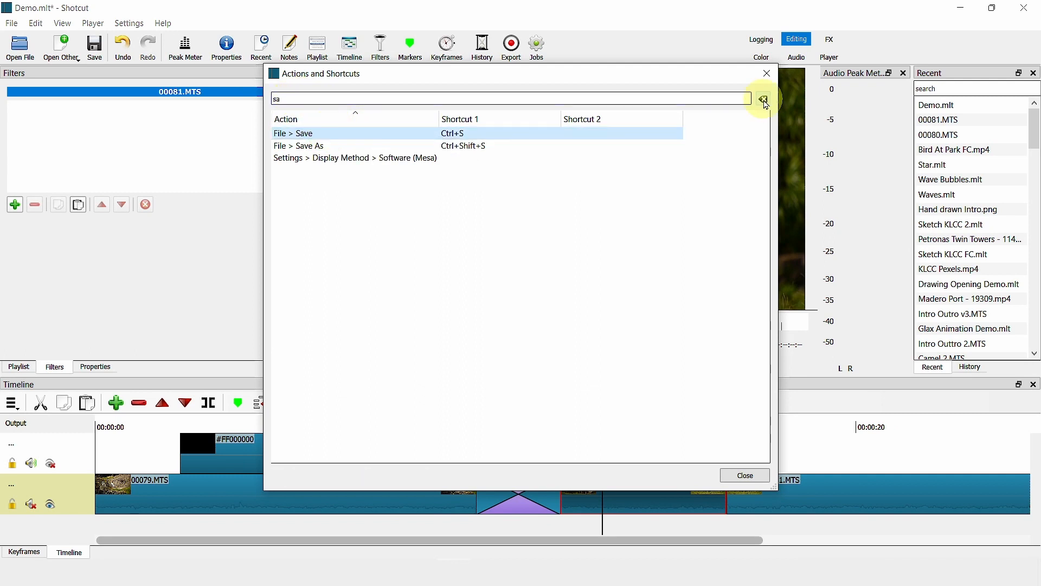
{"action": "mouse_move", "coordinate": [764, 99]}
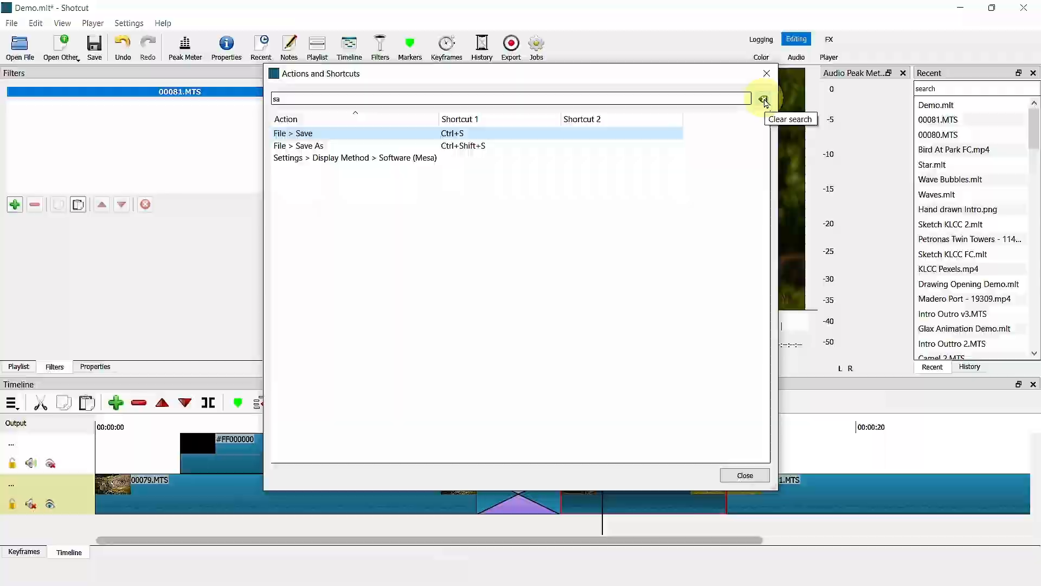
{"action": "left_click", "coordinate": [763, 99]}
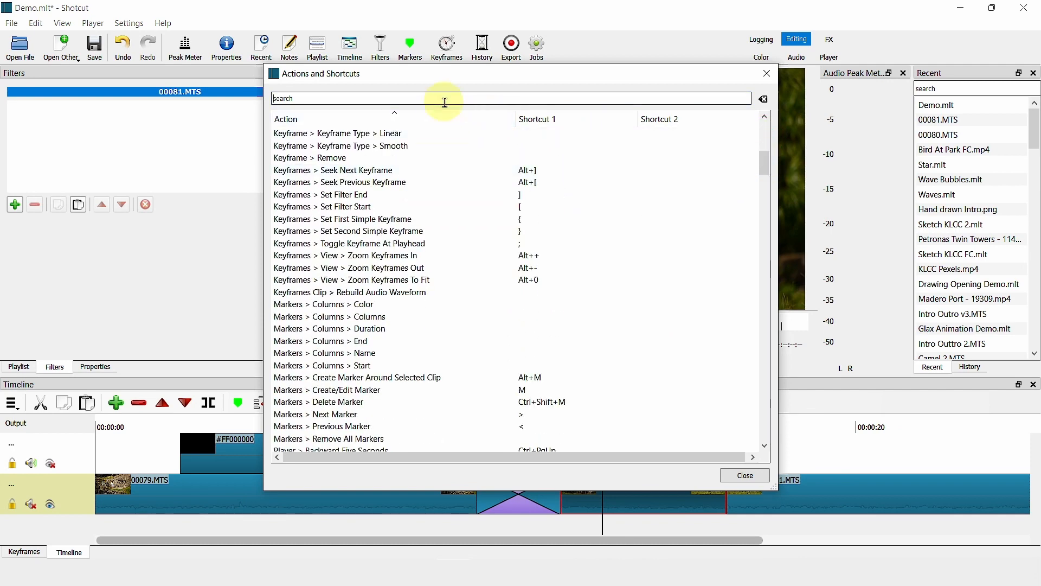
Step: Search 'spli' and record a second shortcut for Split At Playhead
{"action": "type", "text": "spli"}
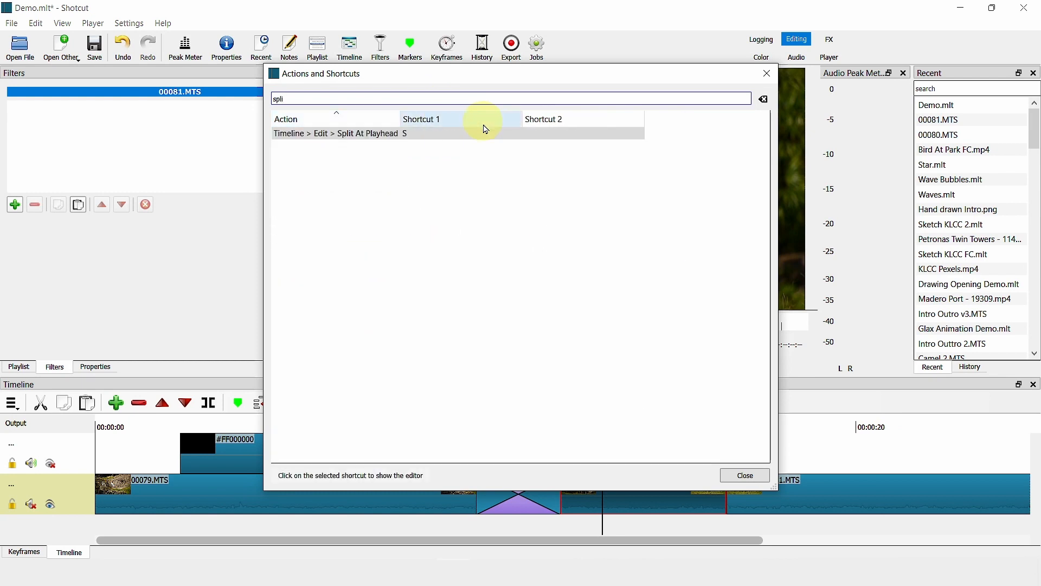
{"action": "left_click", "coordinate": [543, 134]}
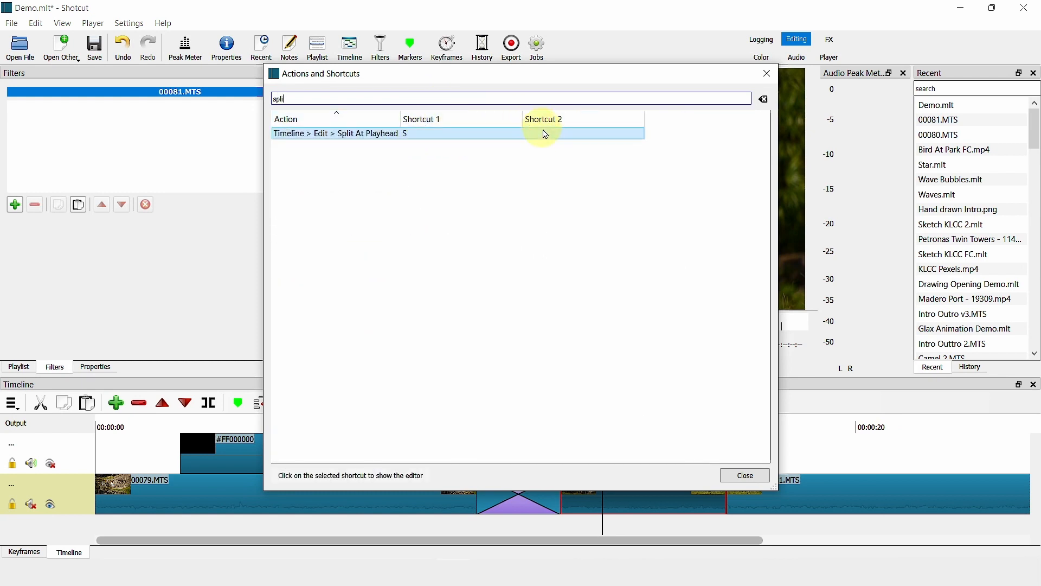
{"action": "left_click", "coordinate": [580, 133]}
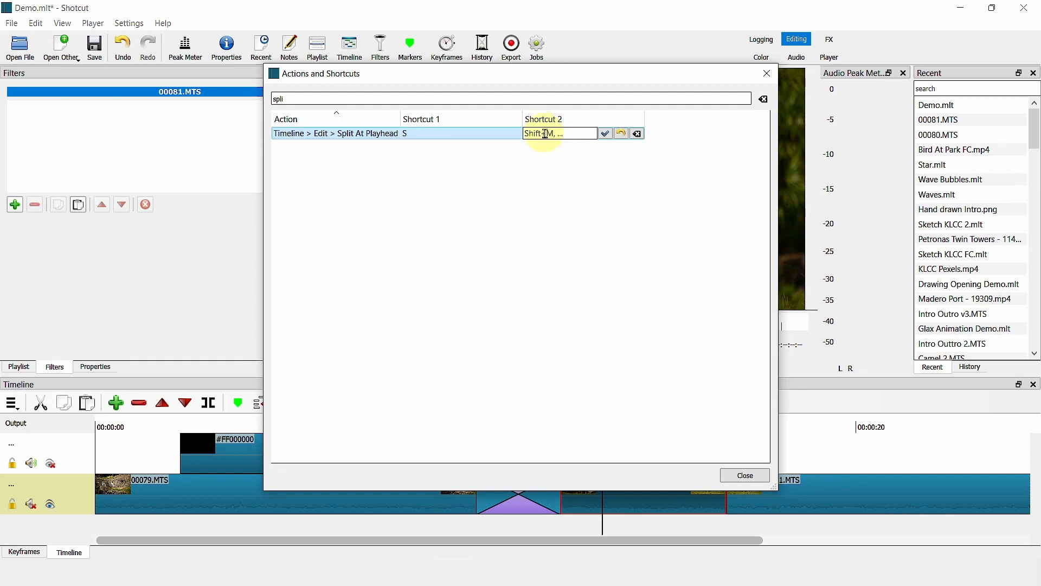
{"action": "left_click", "coordinate": [604, 133]}
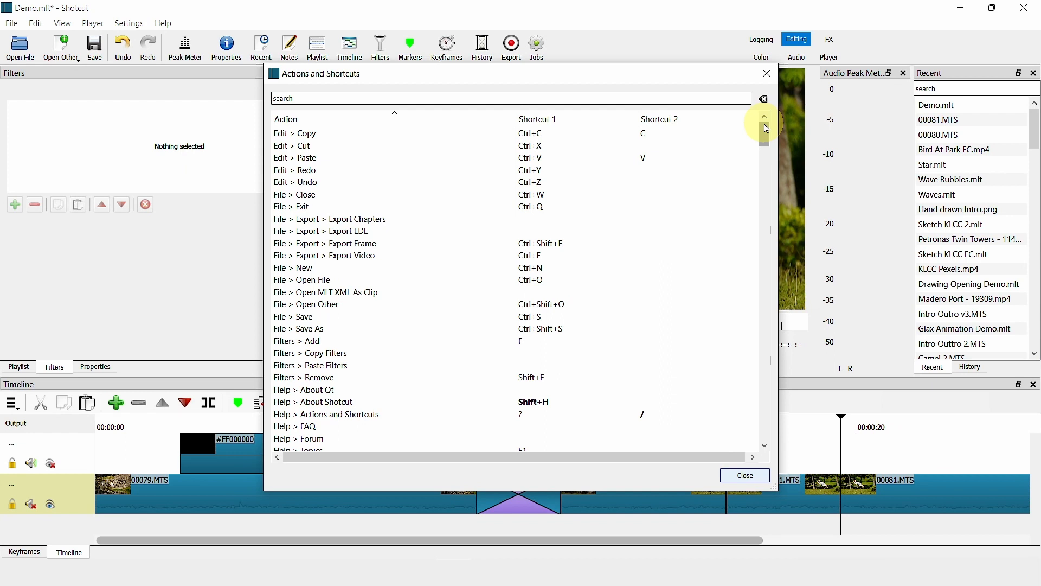
Step: Close Actions and Shortcuts and preview the Chroma Key: Advanced video filter
{"action": "left_click", "coordinate": [743, 475]}
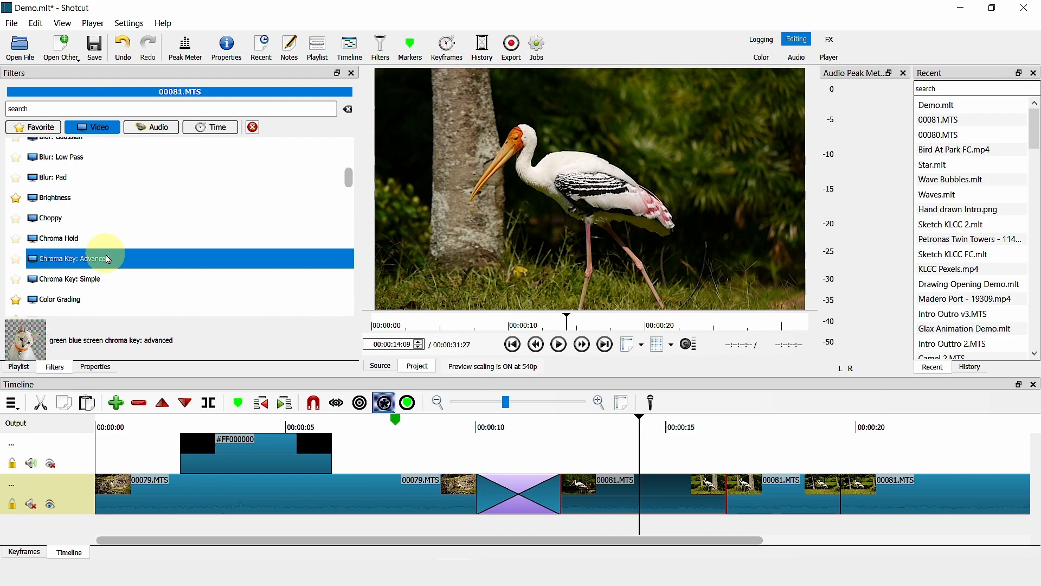
{"action": "left_click", "coordinate": [518, 494]}
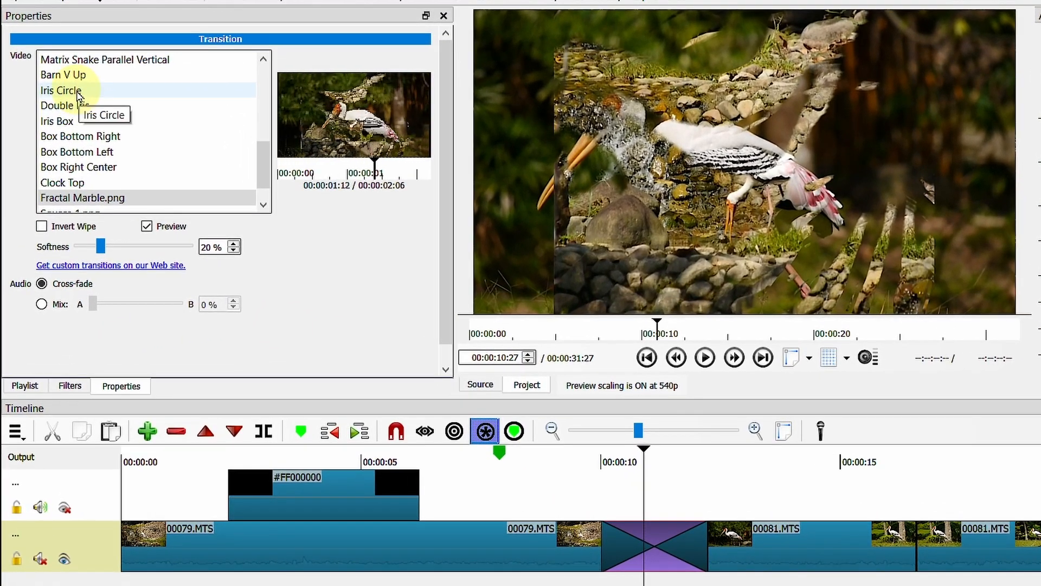
Step: Preview the Box Bottom Right wipe for the transition between the two clips
{"action": "left_click", "coordinate": [81, 136]}
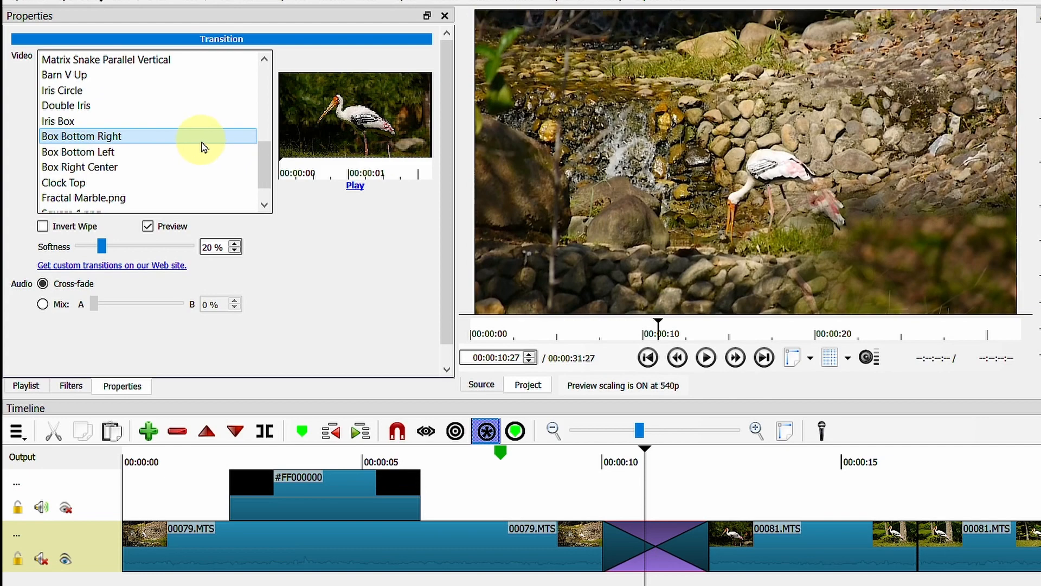
{"action": "mouse_move", "coordinate": [297, 173]}
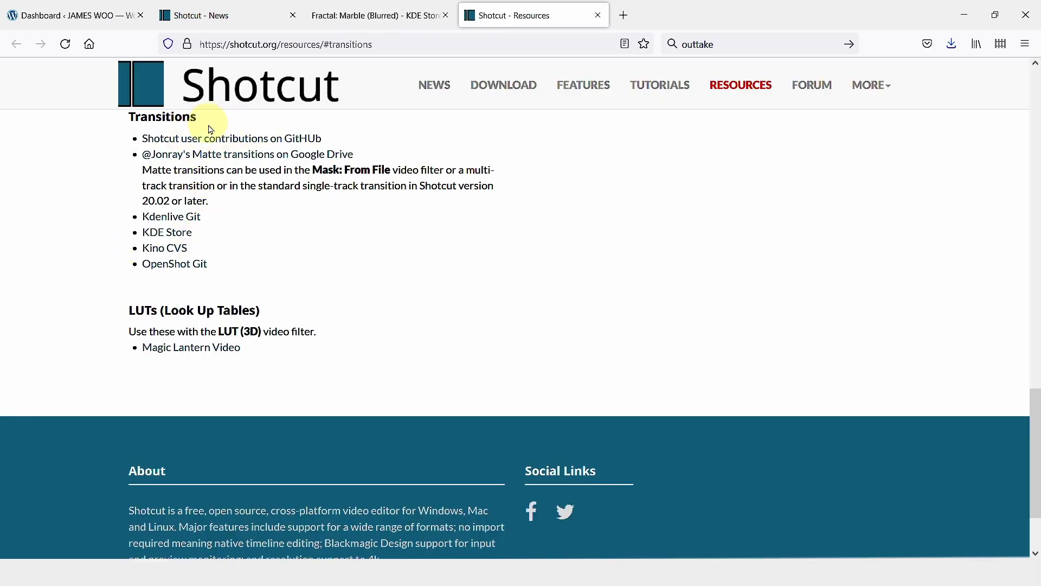
{"action": "mouse_move", "coordinate": [167, 231]}
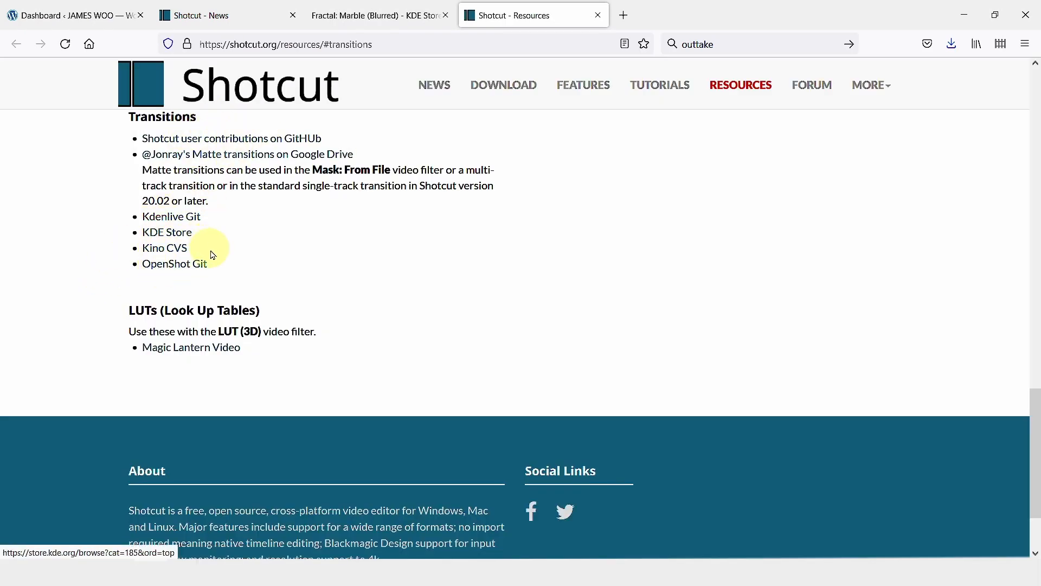
Step: Browse the KDE Store Kdenlive lumas and save a clock image as 'Clock v4'
{"action": "left_click", "coordinate": [166, 232]}
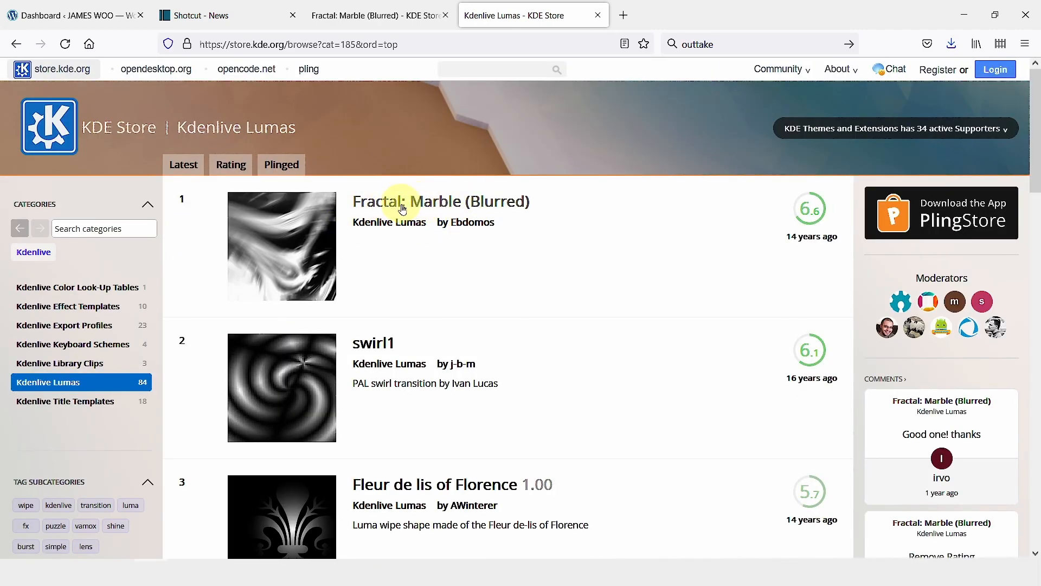
{"action": "scroll", "scroll_direction": "down", "scroll_amount": 3}
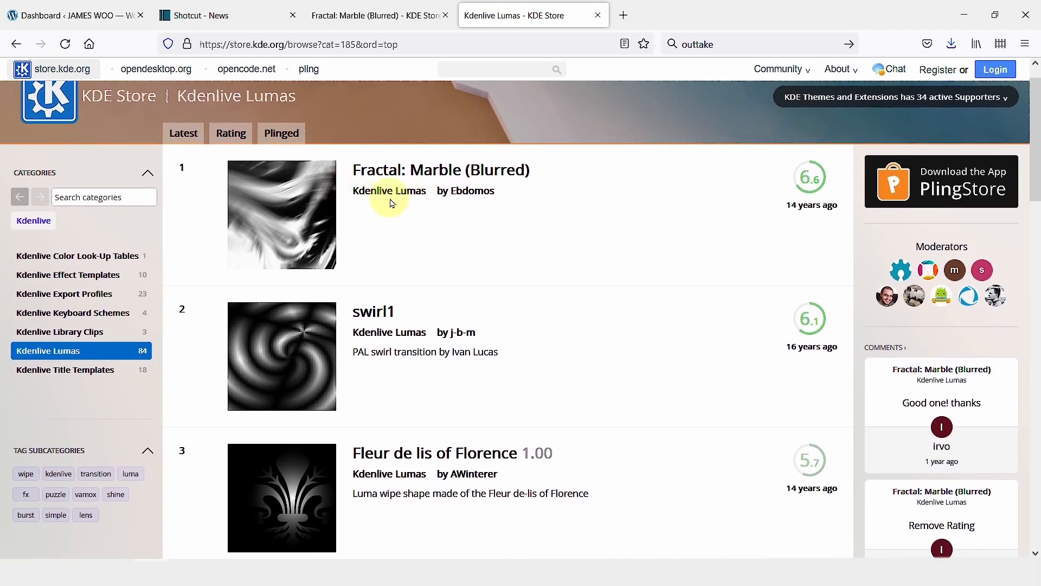
{"action": "scroll", "scroll_direction": "down", "scroll_amount": 3}
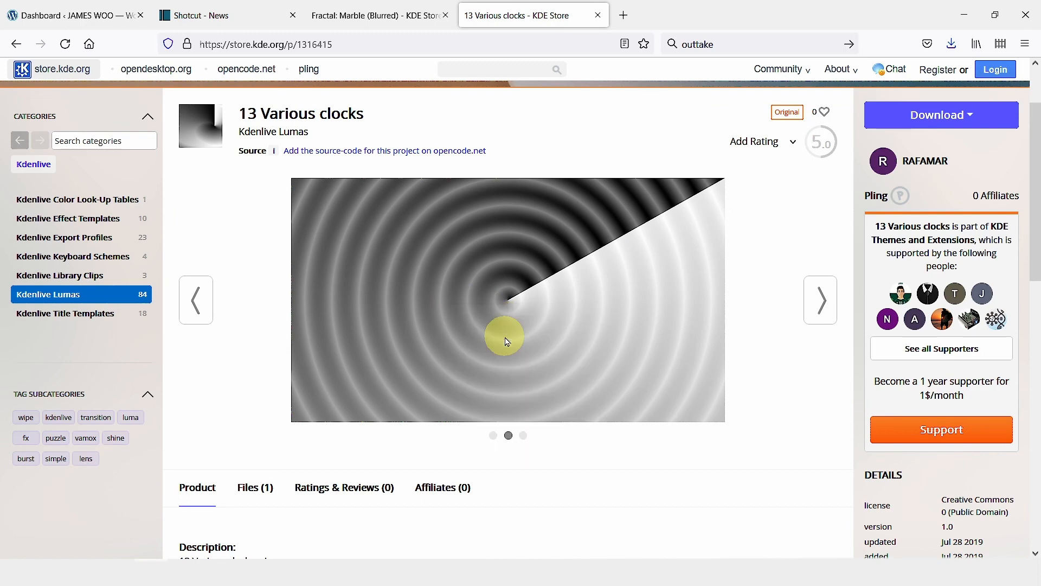
{"action": "type", "text": "C"}
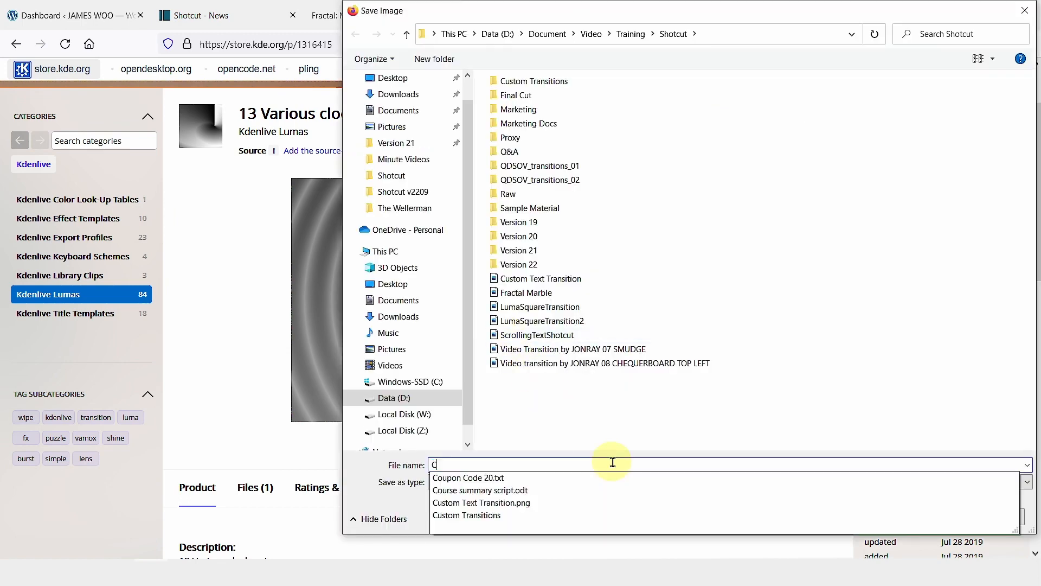
{"action": "type", "text": "Clock v4"}
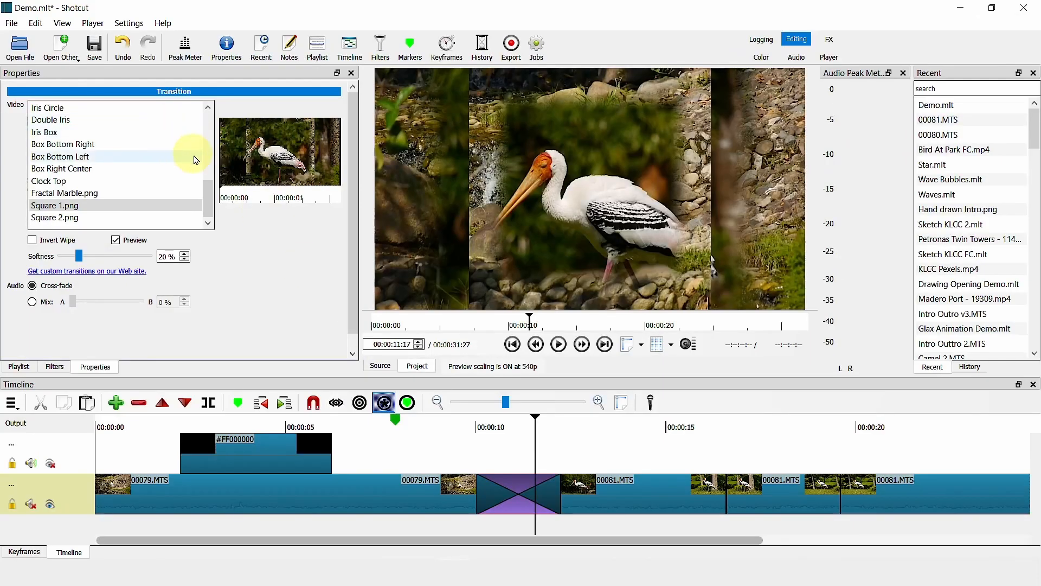
Step: Show the app data folder from Settings, then save the Demo project
{"action": "left_click", "coordinate": [129, 22]}
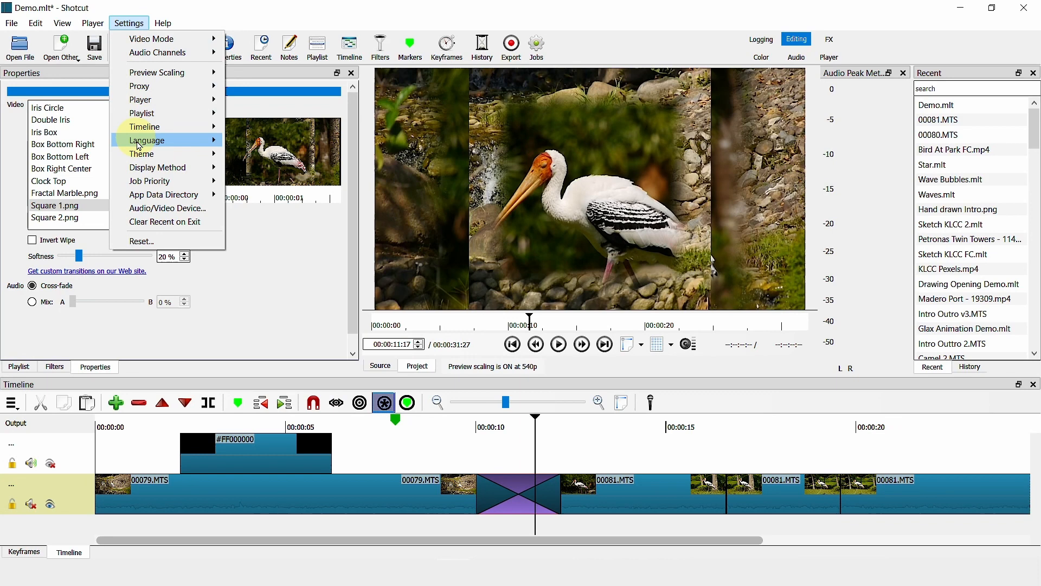
{"action": "mouse_move", "coordinate": [163, 194]}
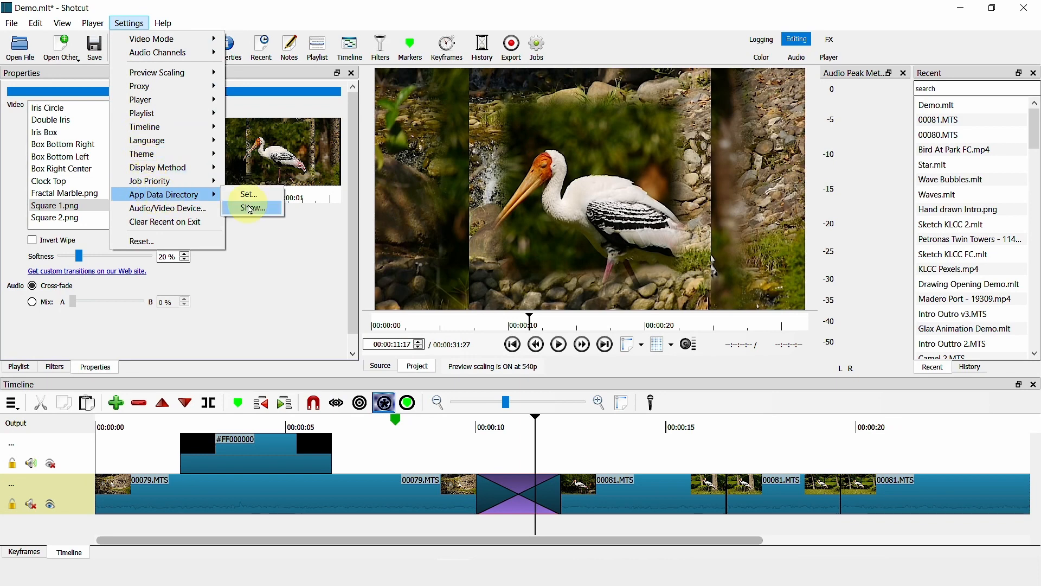
{"action": "left_click", "coordinate": [251, 208]}
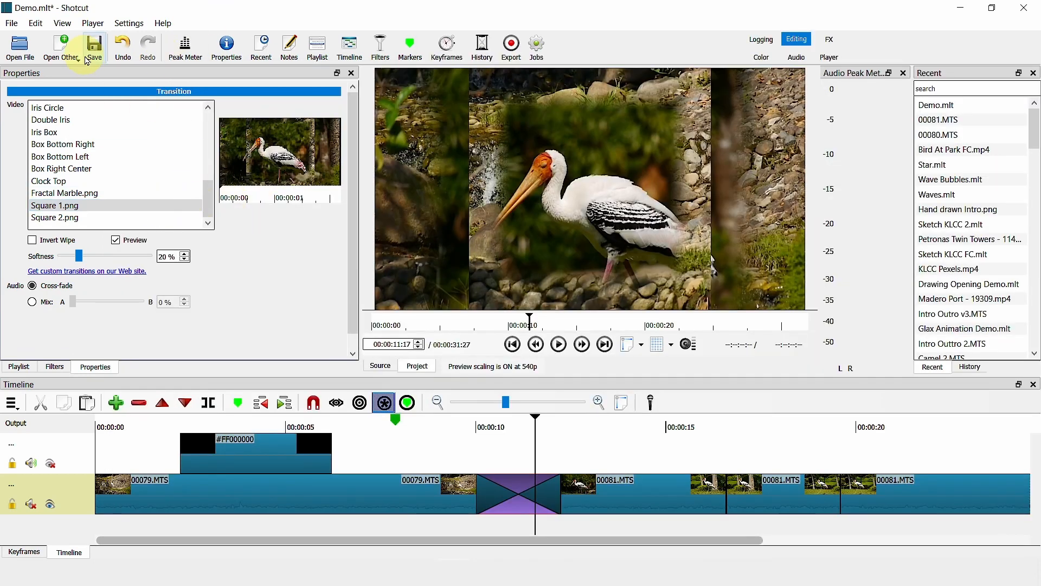
{"action": "left_click", "coordinate": [93, 47]}
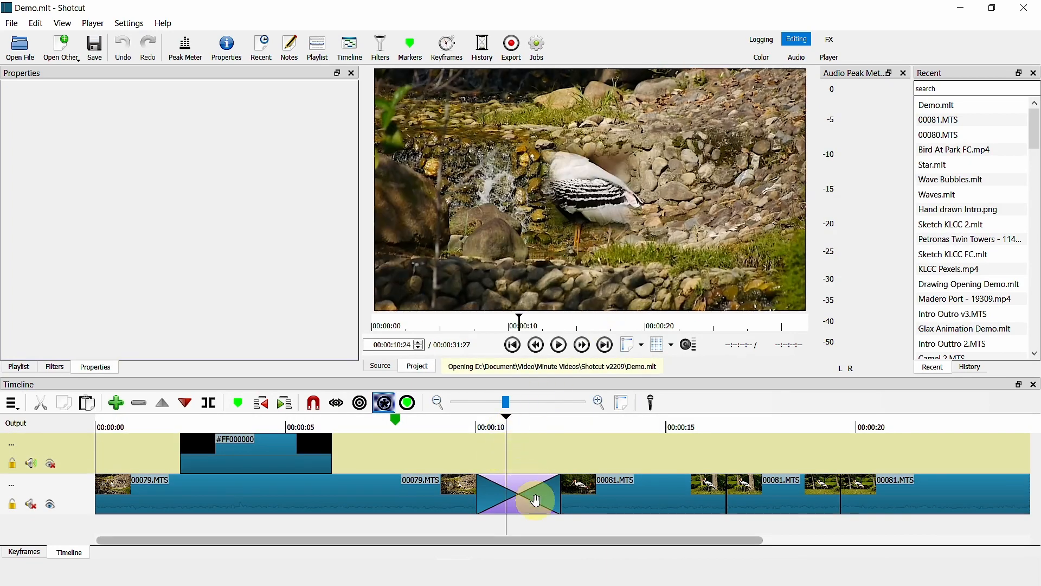
Step: Apply the Clock v4.png wipe to the transition and move the playhead into it
{"action": "left_click", "coordinate": [518, 493]}
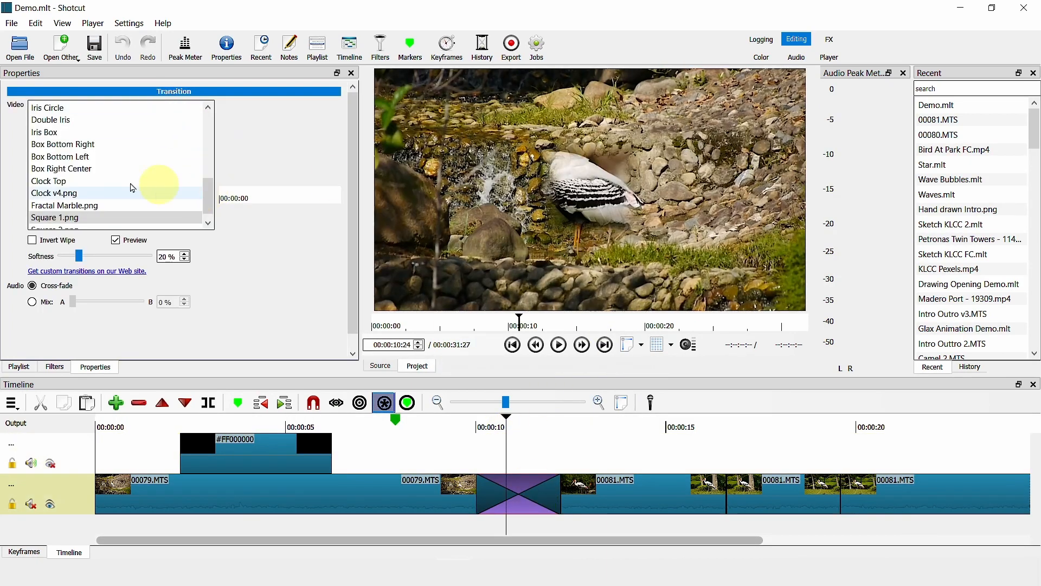
{"action": "left_click", "coordinate": [53, 192]}
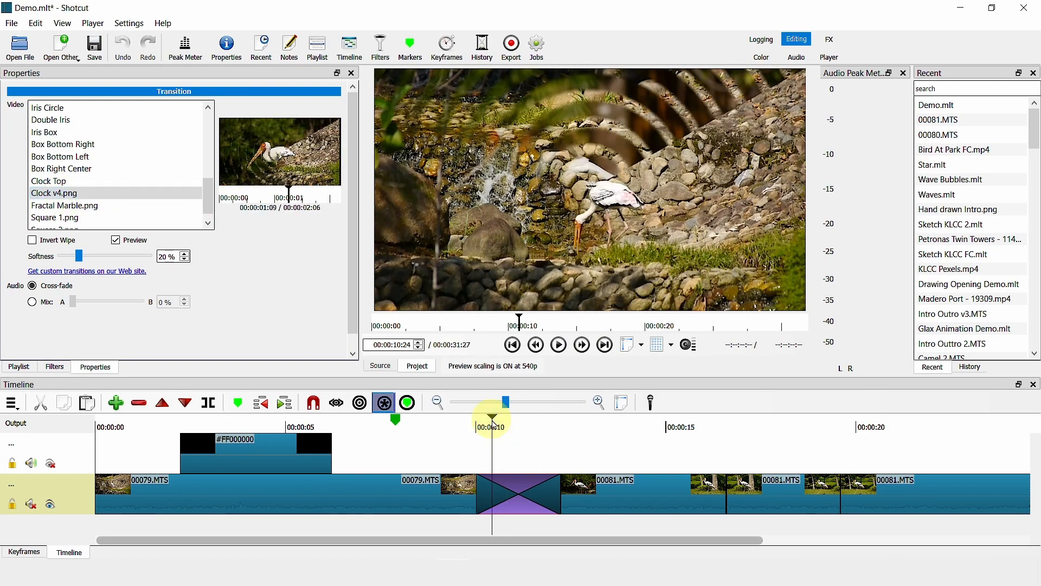
{"action": "left_click", "coordinate": [557, 344]}
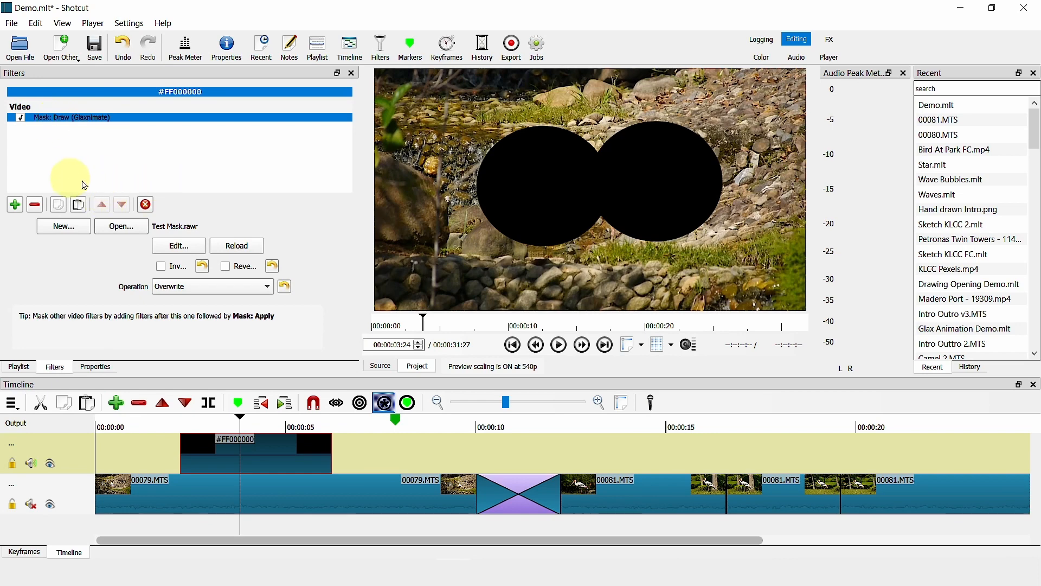
Step: Tick Invert on the Glaxnimate draw mask, check the result, and switch to the browser
{"action": "left_click", "coordinate": [161, 266]}
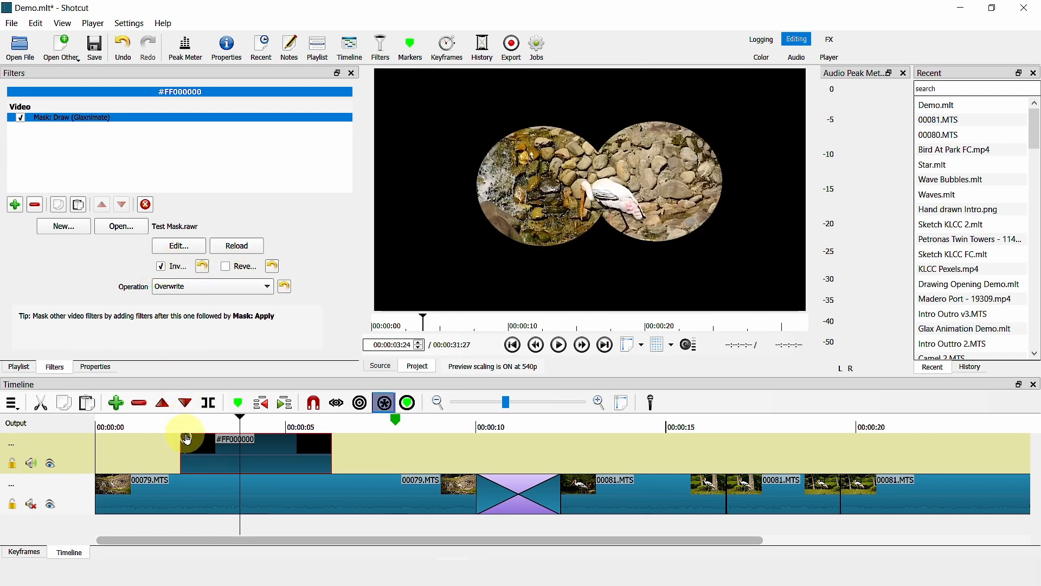
{"action": "left_click", "coordinate": [558, 344]}
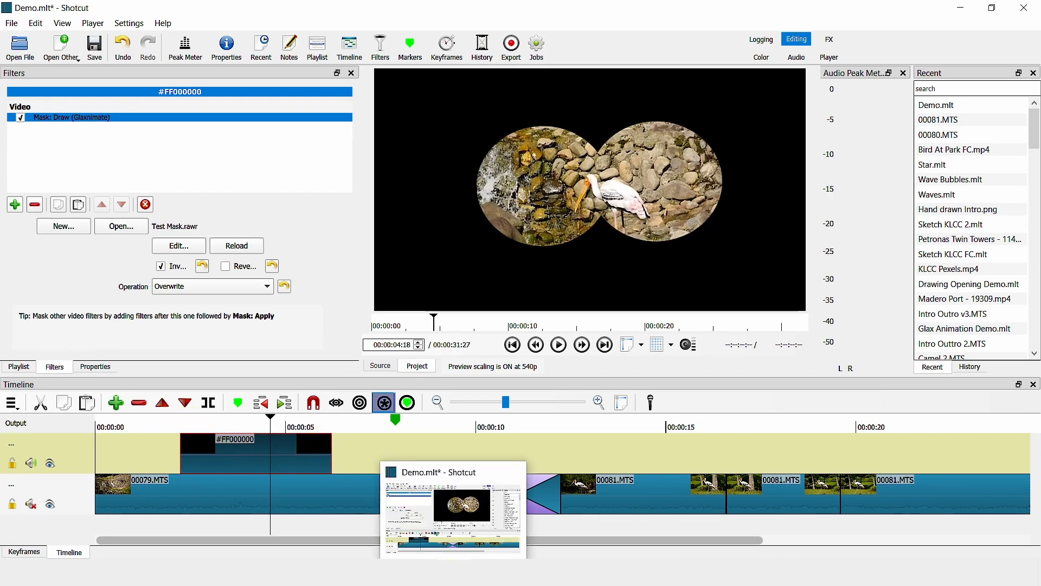
{"action": "left_click", "coordinate": [178, 245]}
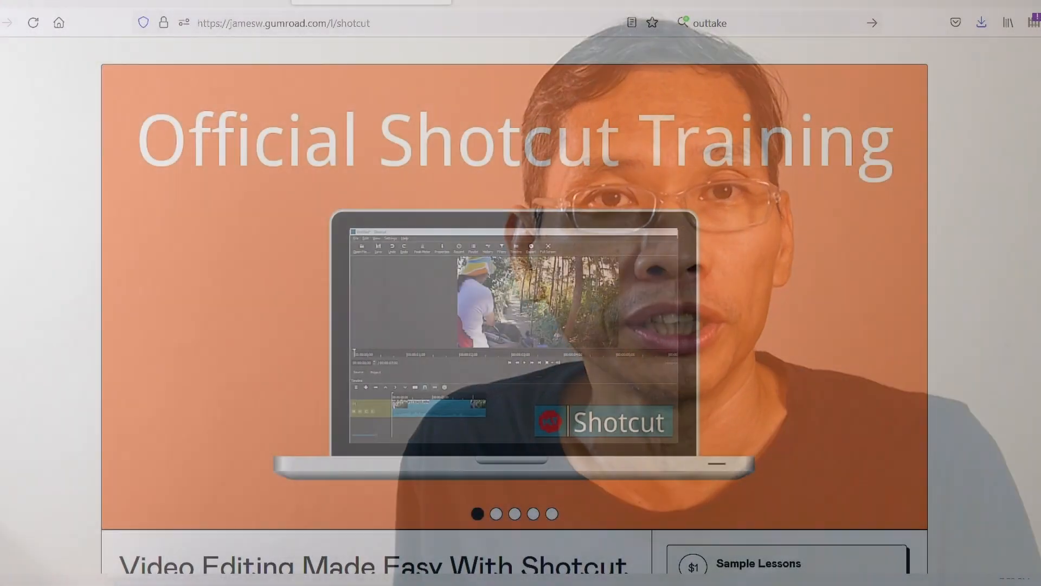
Step: Scroll the Gumroad Shotcut course page down to its lessons, pricing and ratings
{"action": "scroll", "scroll_direction": "down", "scroll_amount": 3}
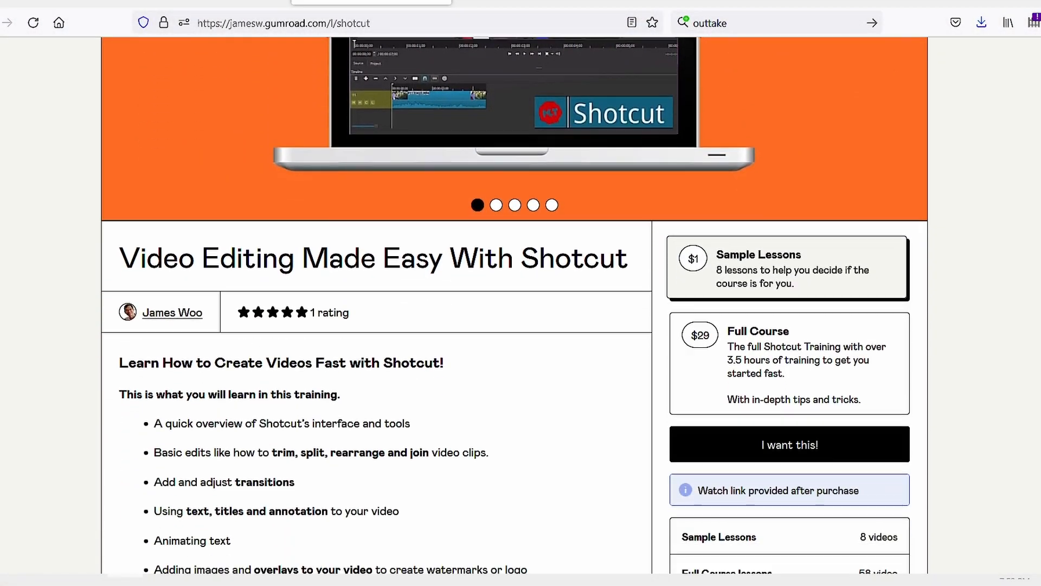
{"action": "scroll", "scroll_direction": "down", "scroll_amount": 3}
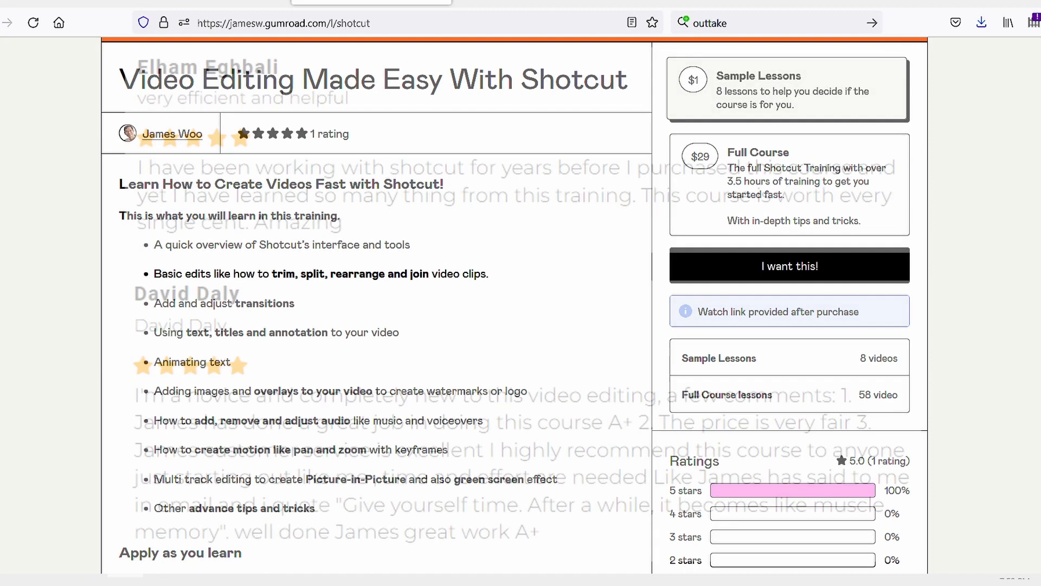